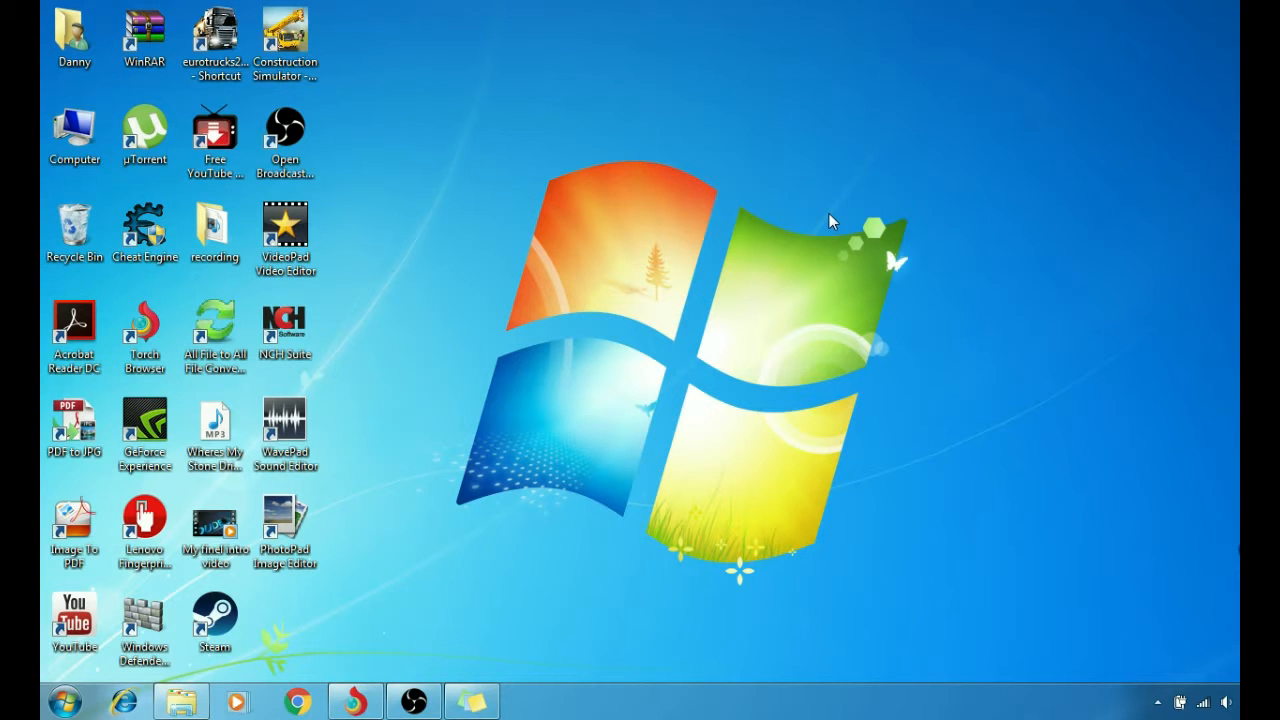
# Bring up Torch Browser on the iPadian website tab
pyautogui.click(296, 697)
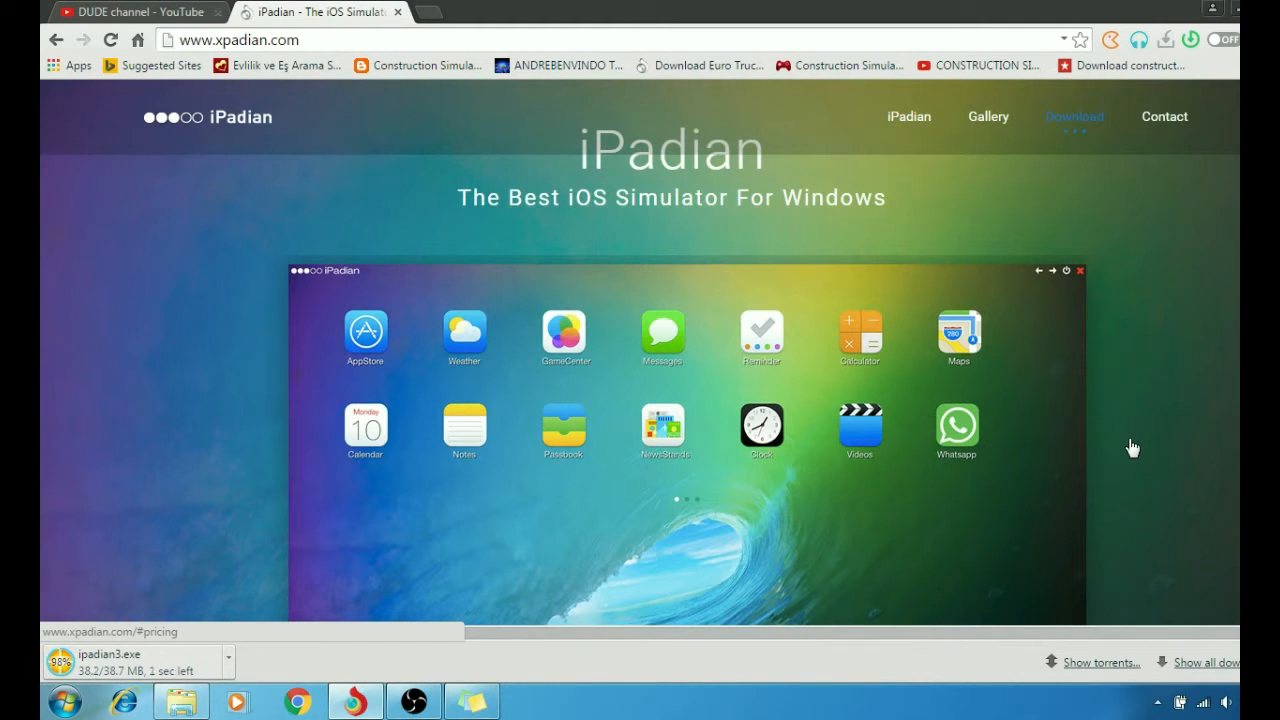
pyautogui.moveTo(430, 310)
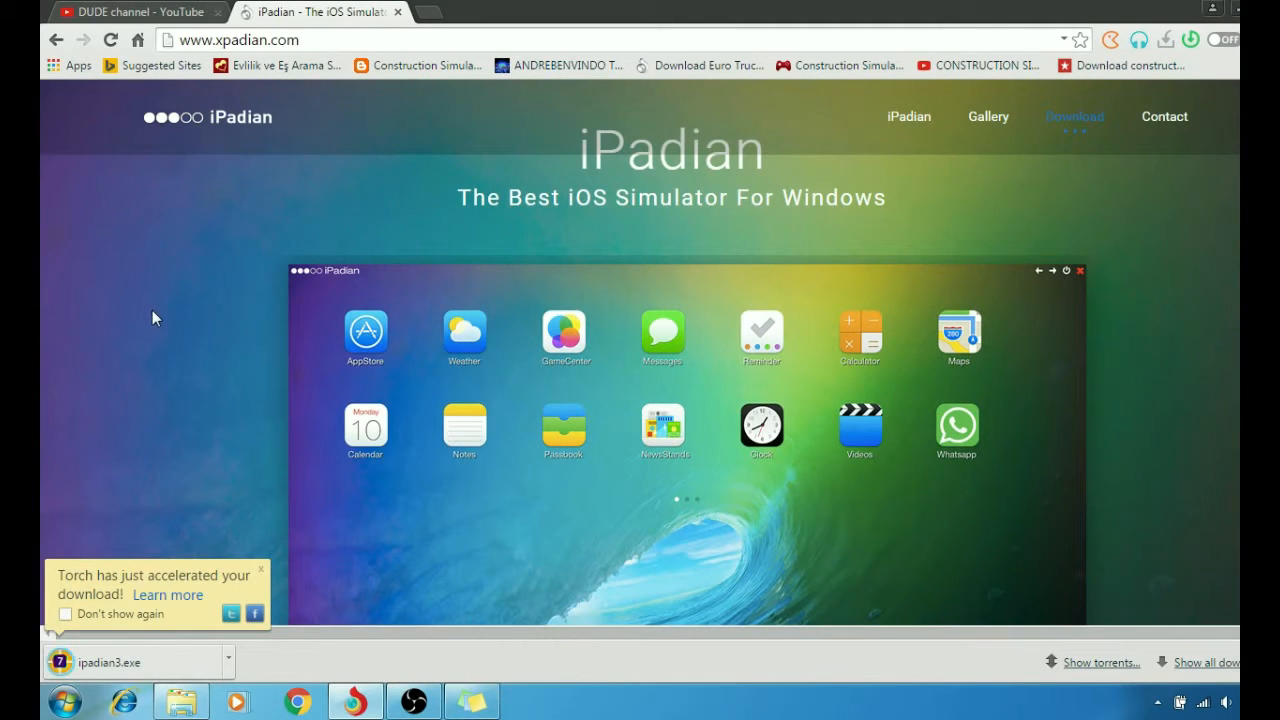
# Go to the iPadian site's free download section while ipadian3.exe finishes downloading
pyautogui.scroll(-3)
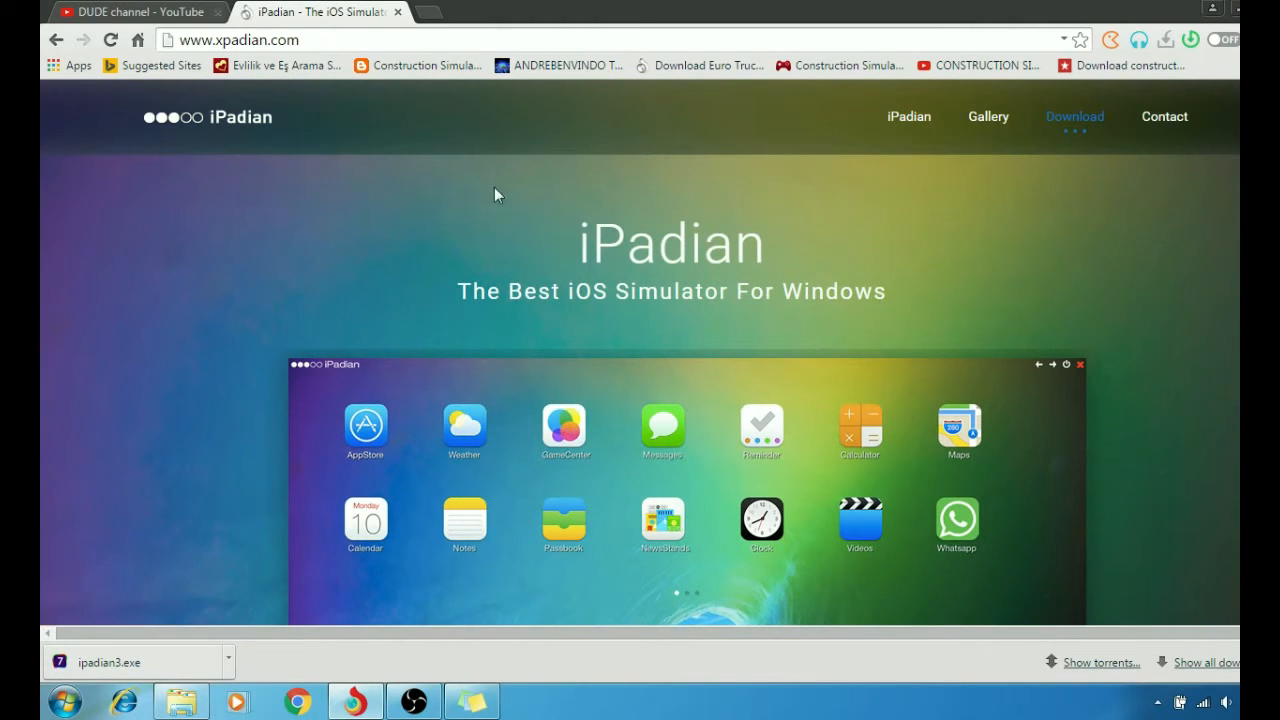
pyautogui.moveTo(311, 261)
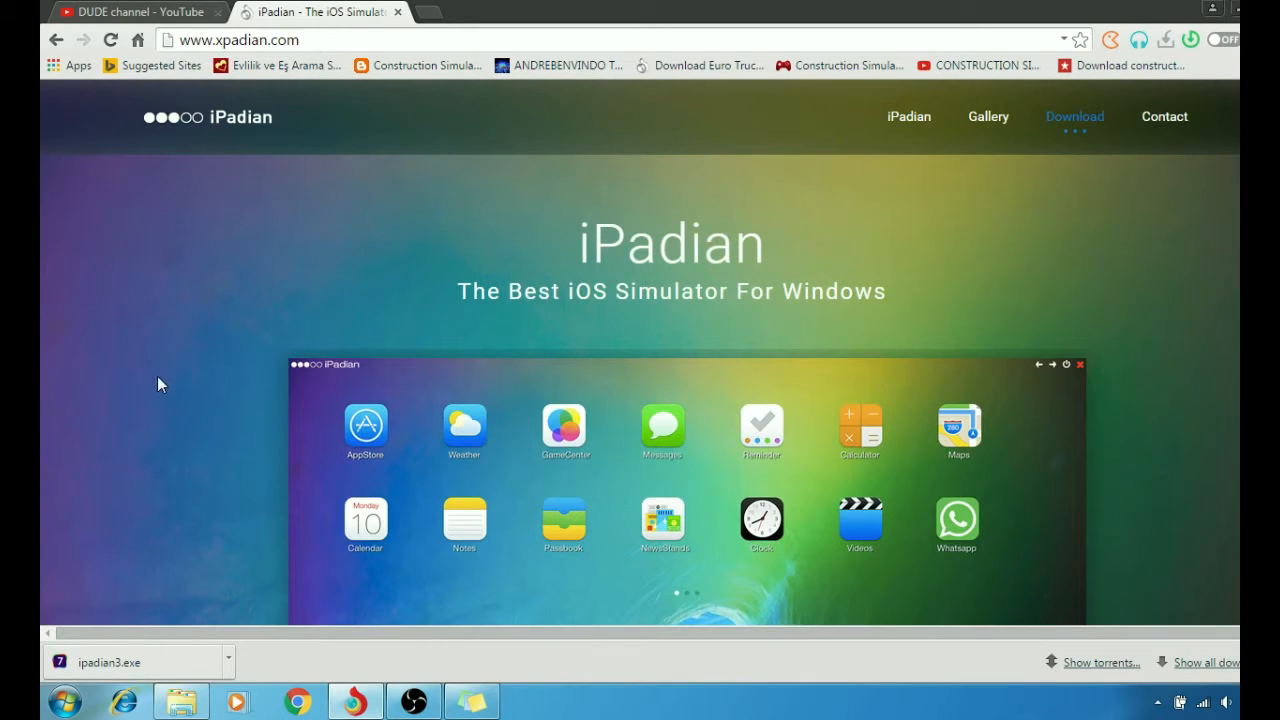
pyautogui.moveTo(711, 322)
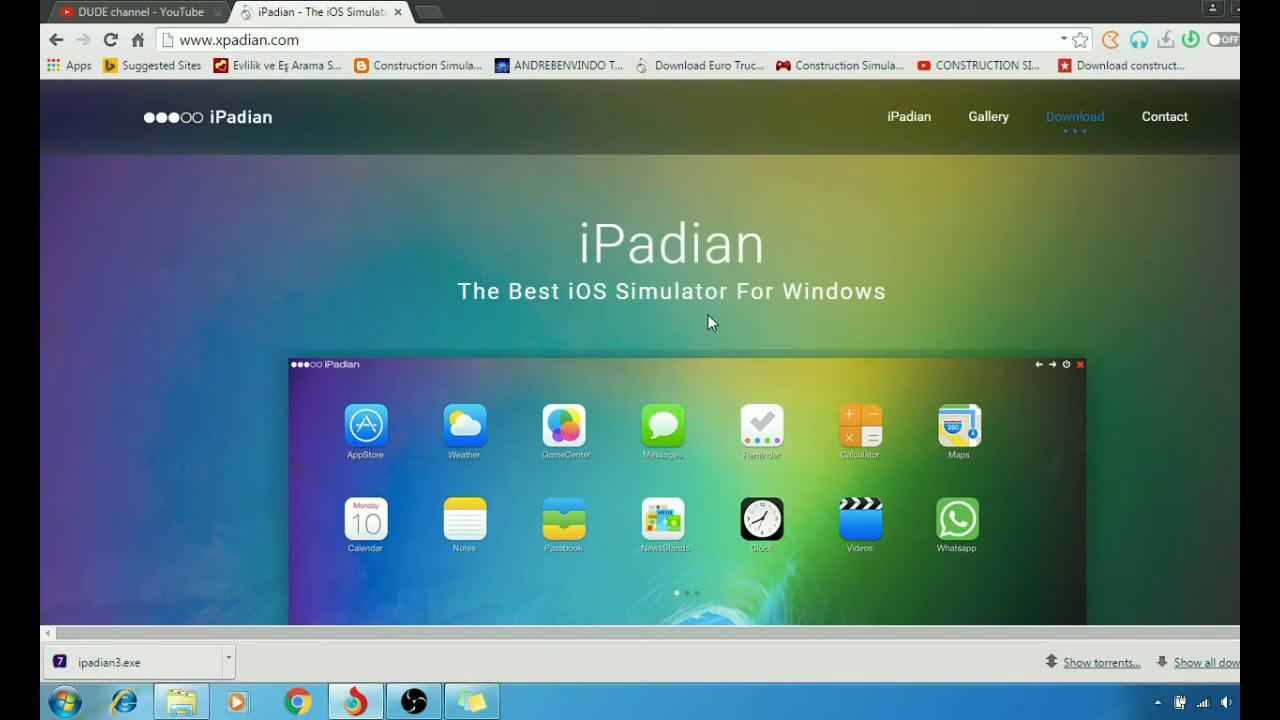
pyautogui.click(235, 42)
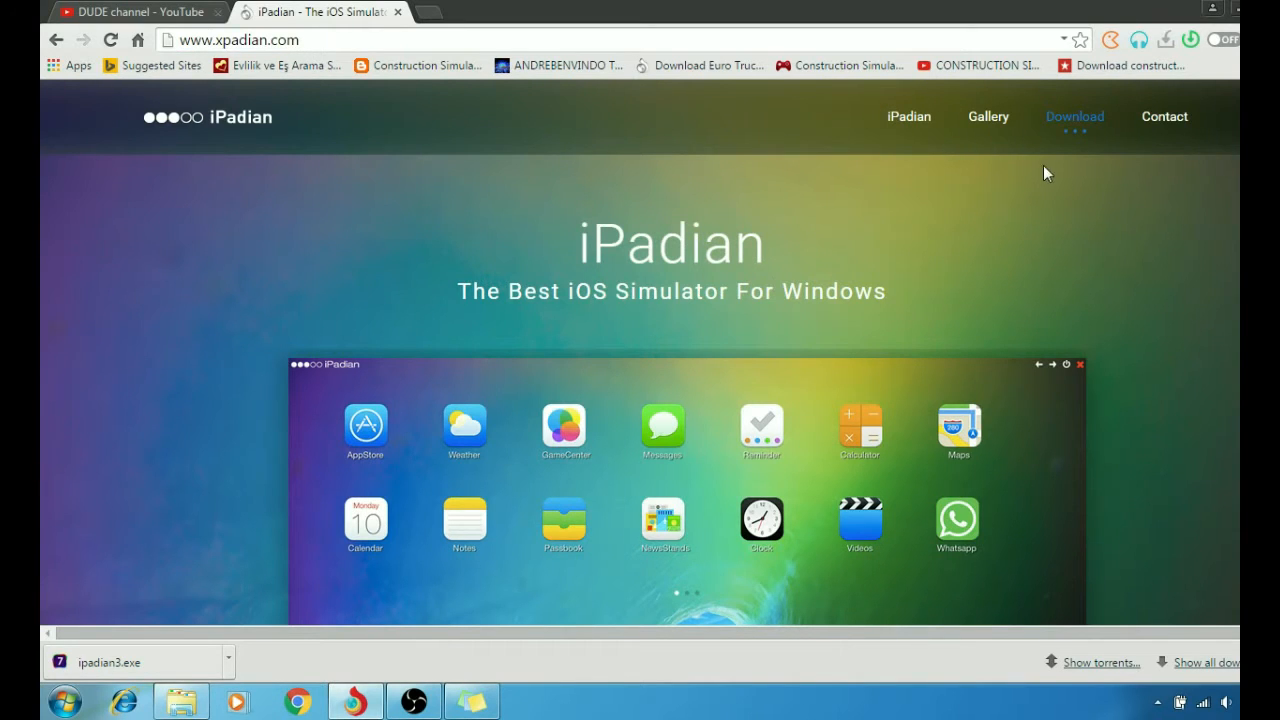
pyautogui.moveTo(1081, 130)
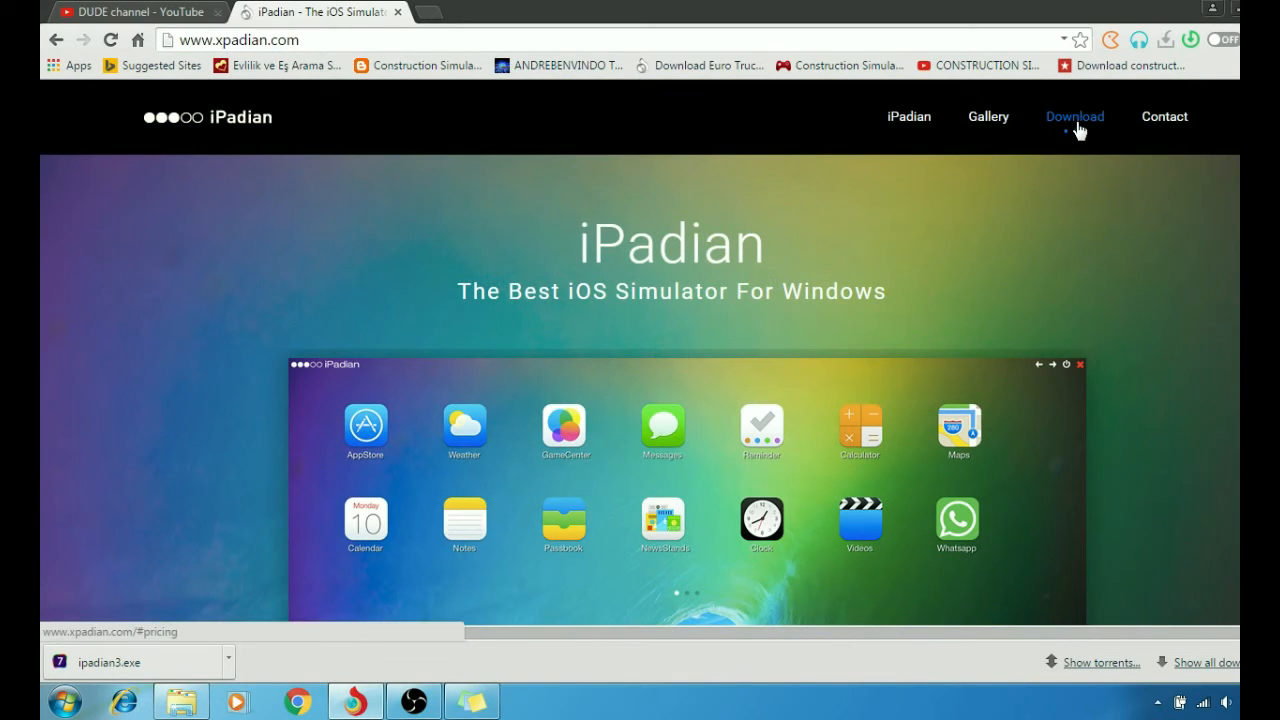
pyautogui.scroll(-3)
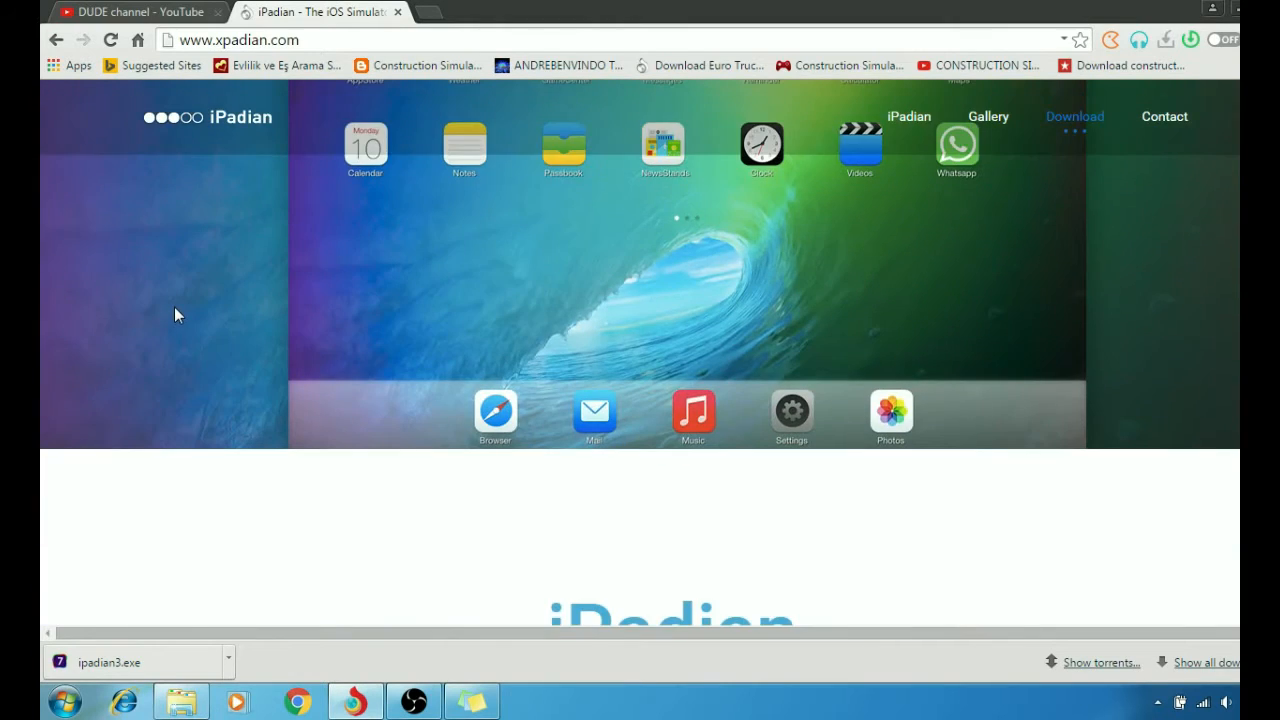
pyautogui.scroll(-3)
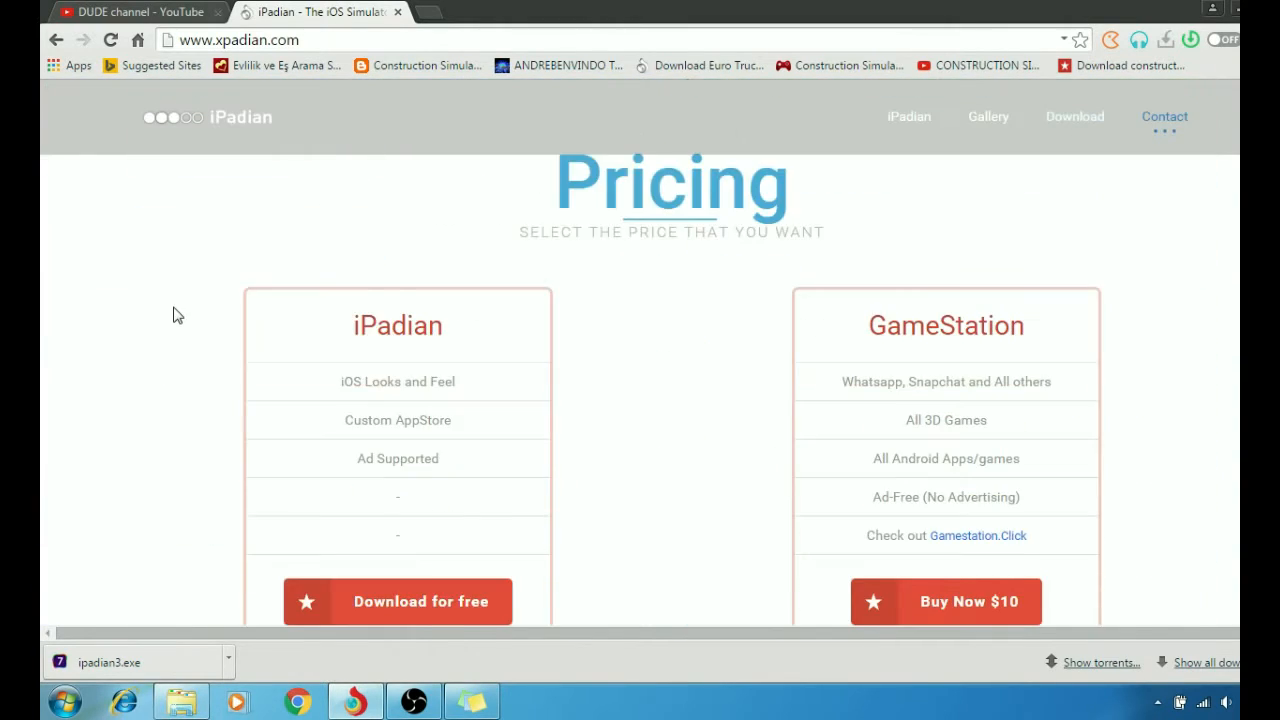
pyautogui.scroll(-3)
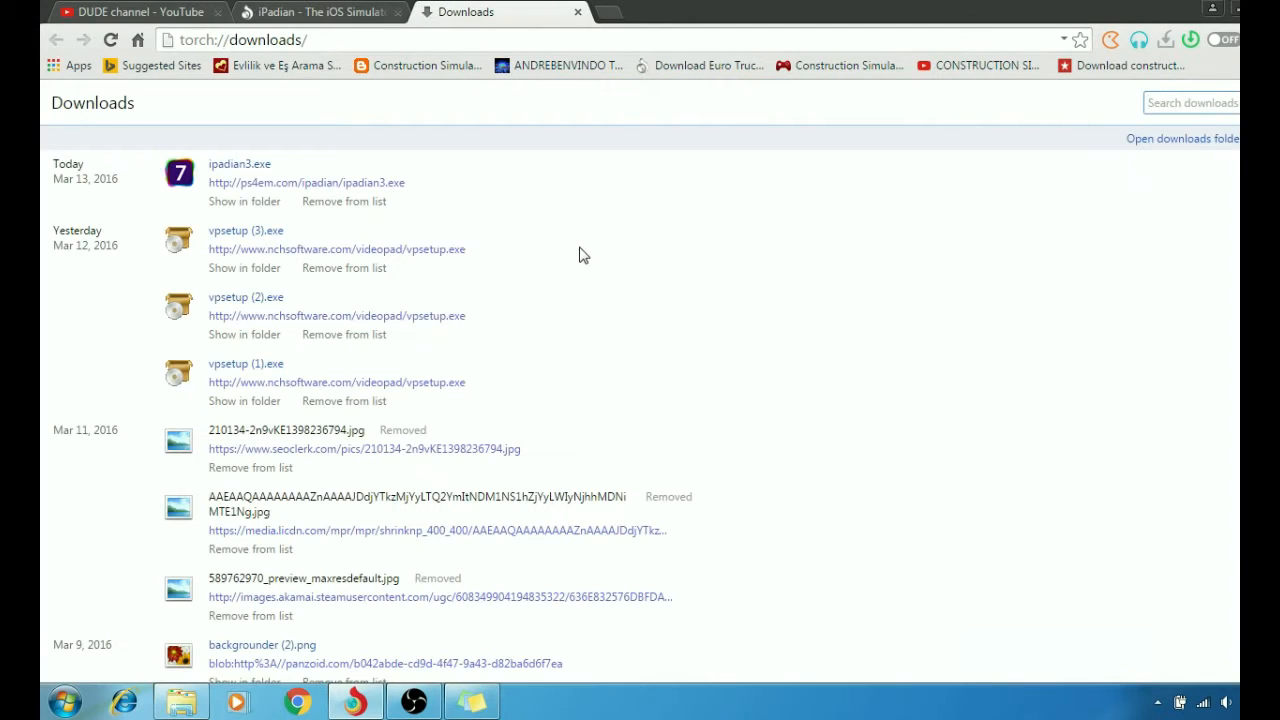
pyautogui.moveTo(243, 208)
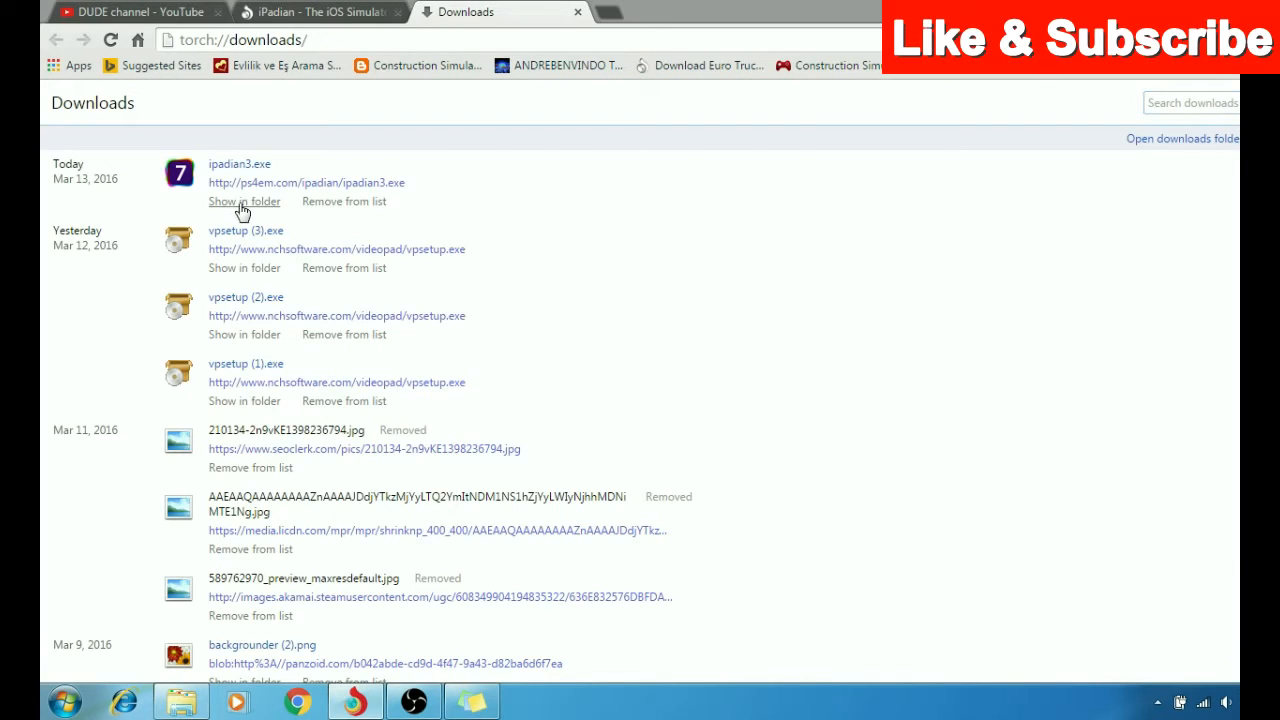
# Reveal ipadian3.exe in the Downloads folder and run the installer
pyautogui.click(244, 201)
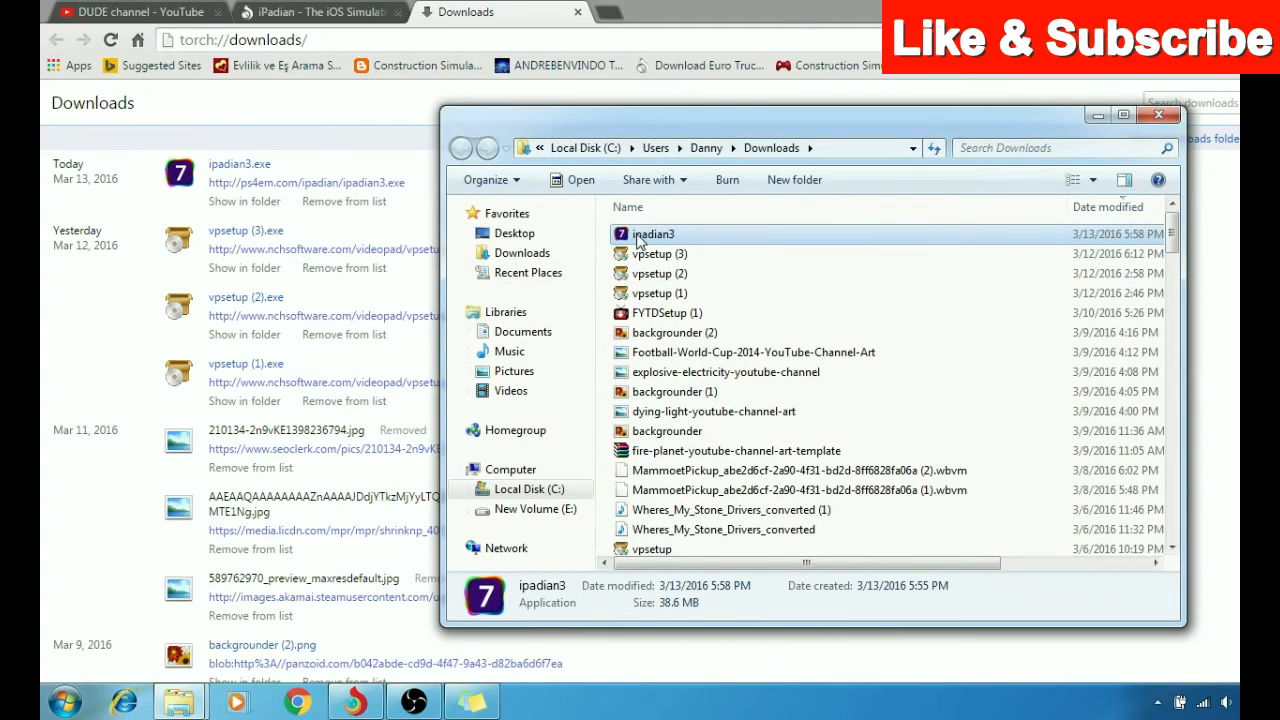
pyautogui.doubleClick(654, 233)
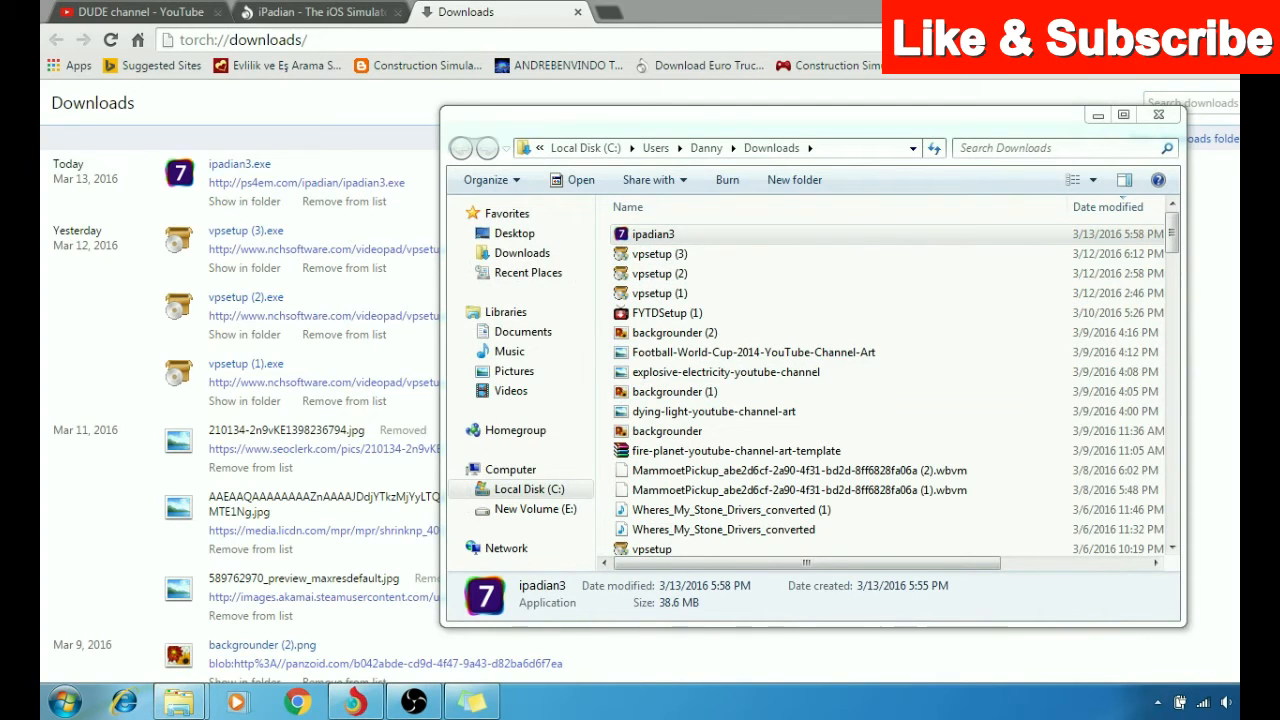
pyautogui.doubleClick(654, 233)
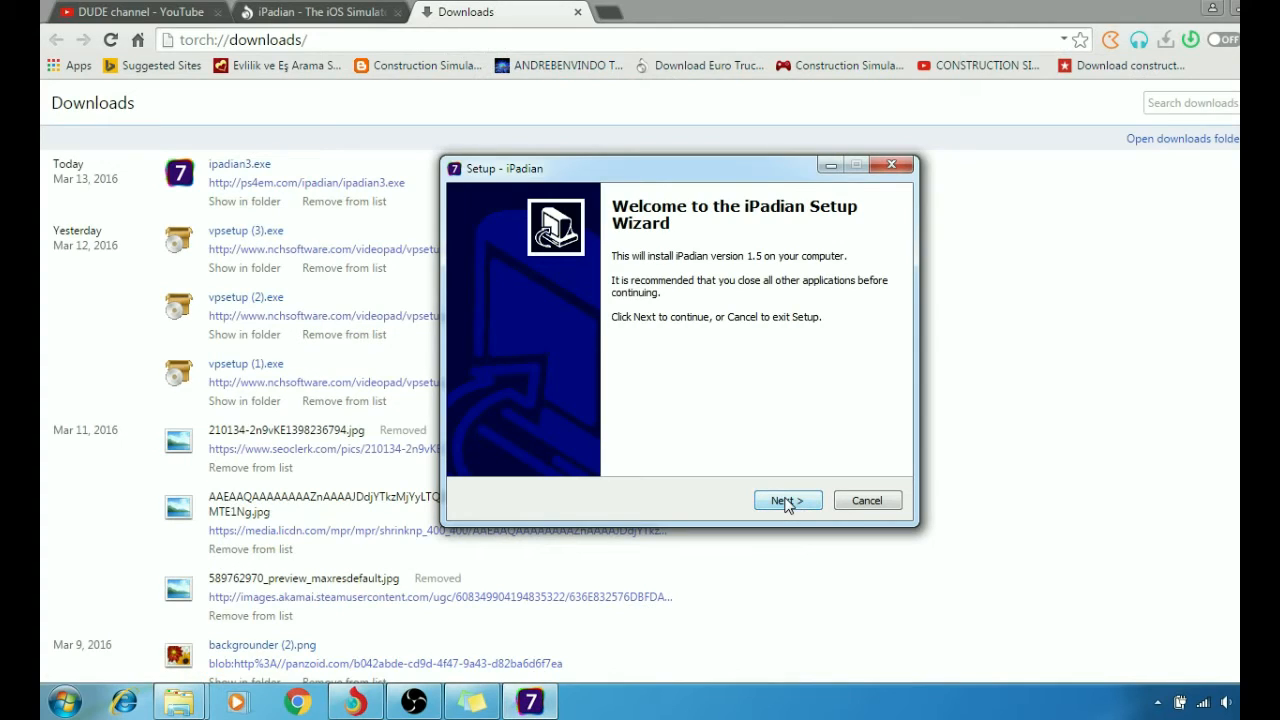
# Accept the default install and Start Menu folders, enable a desktop icon, start installing
pyautogui.click(787, 500)
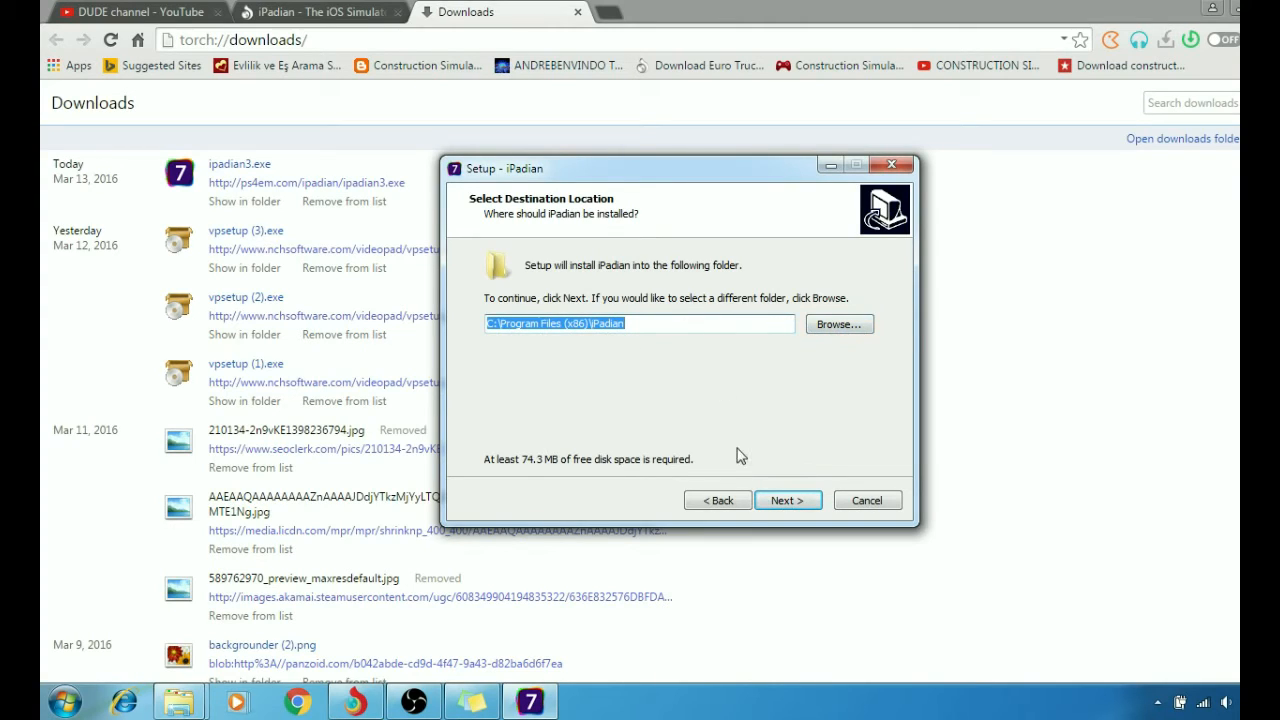
pyautogui.moveTo(740, 404)
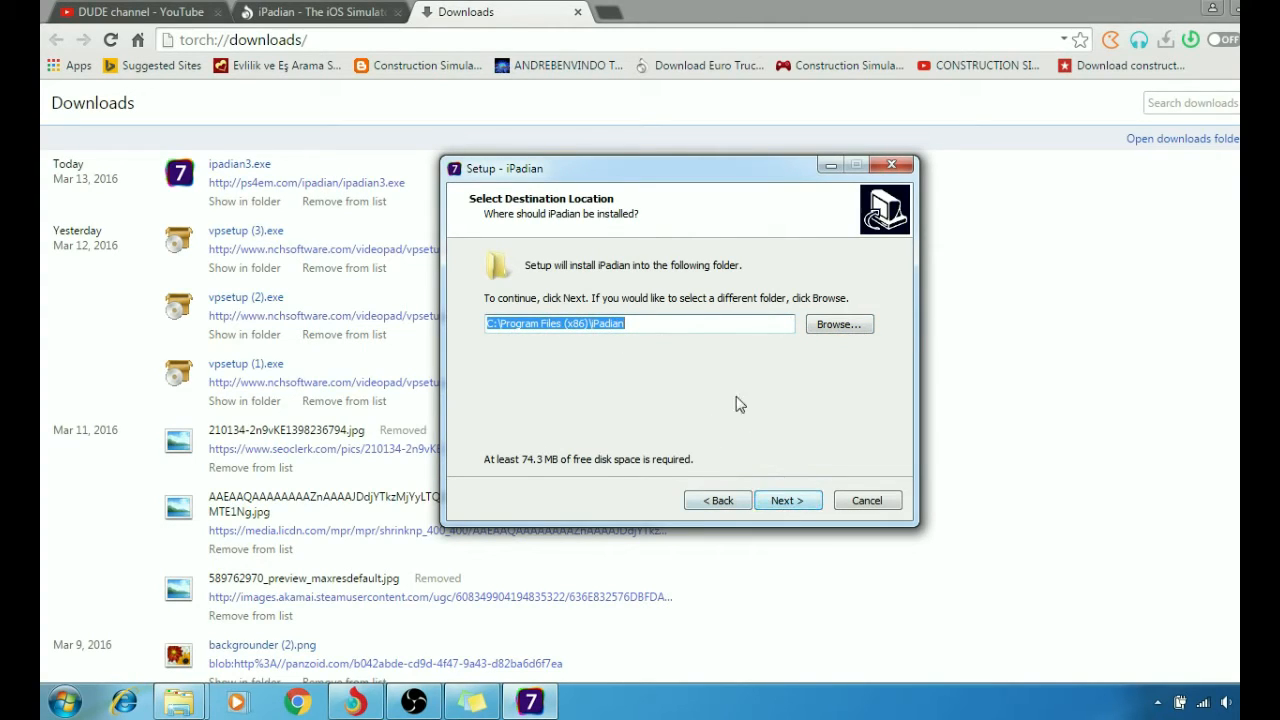
pyautogui.moveTo(787, 500)
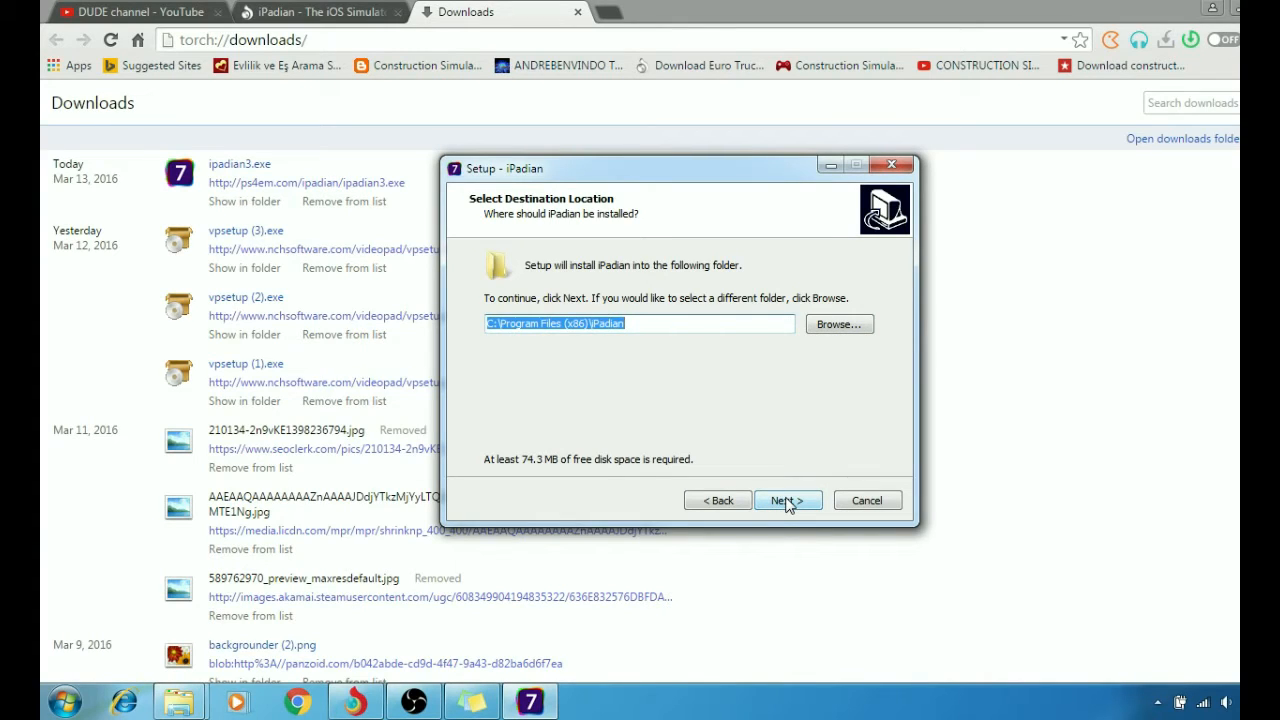
pyautogui.click(787, 500)
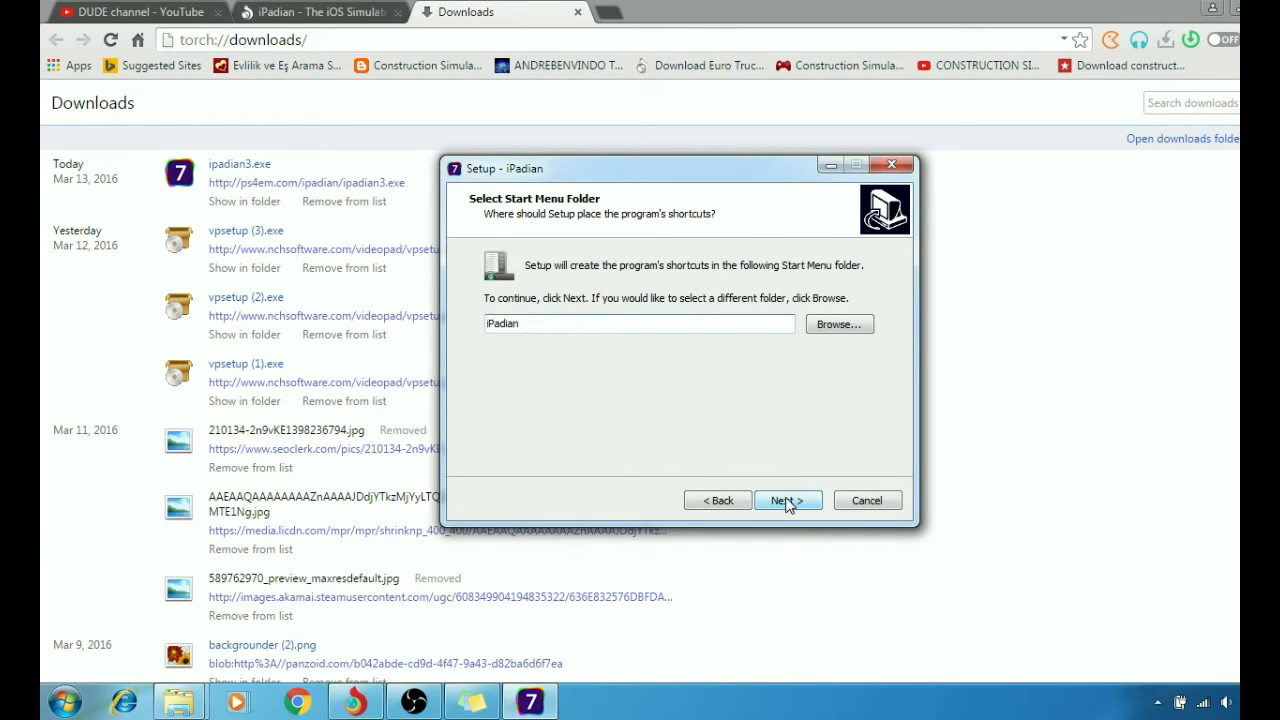
pyautogui.click(787, 500)
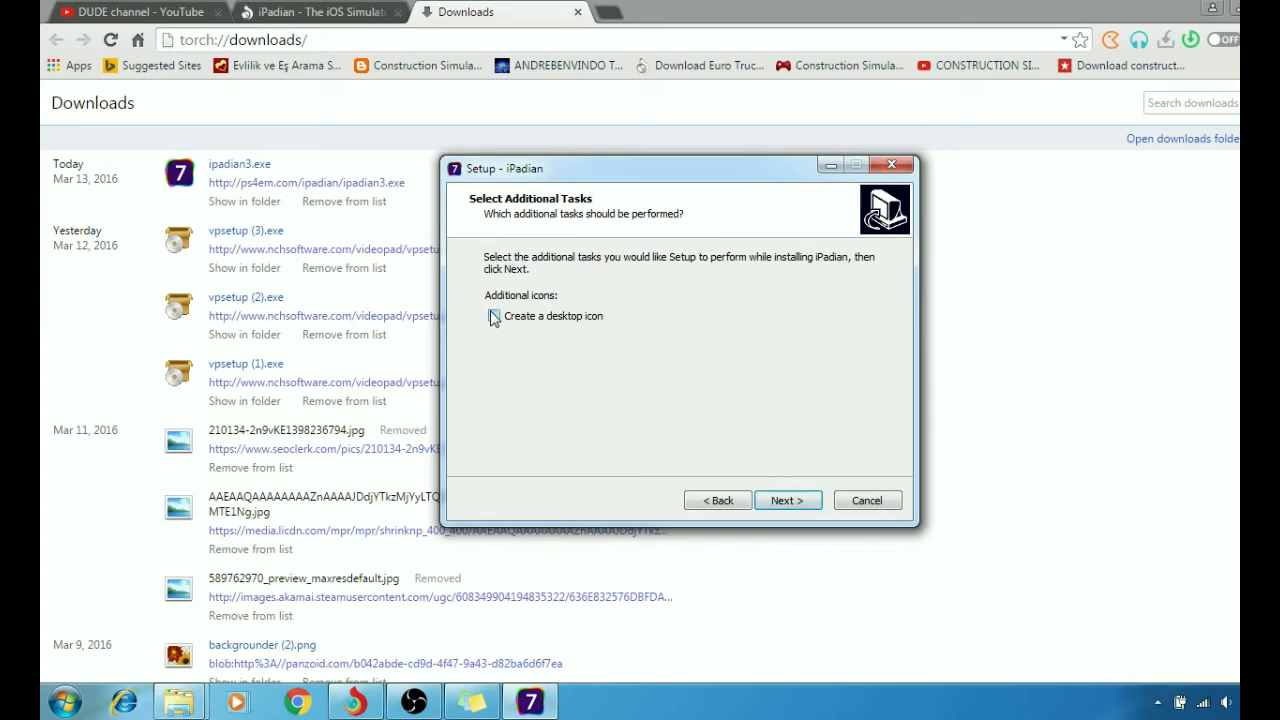
pyautogui.click(494, 315)
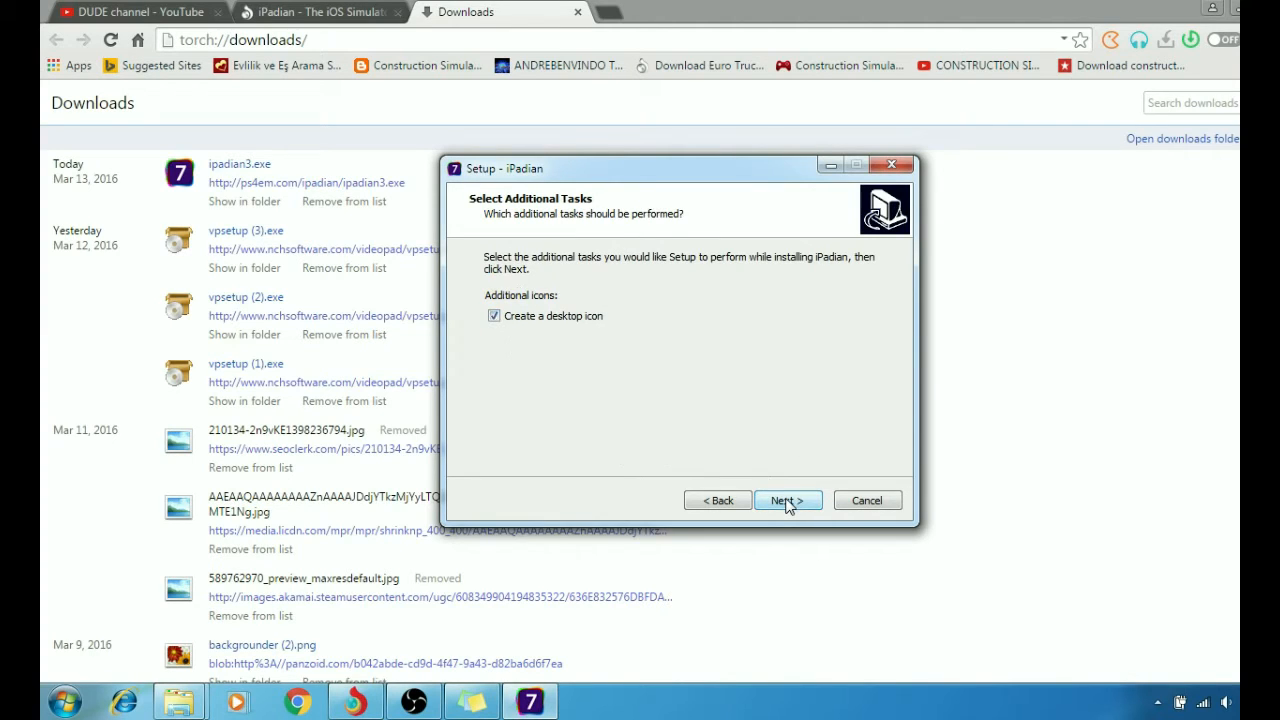
pyautogui.click(787, 500)
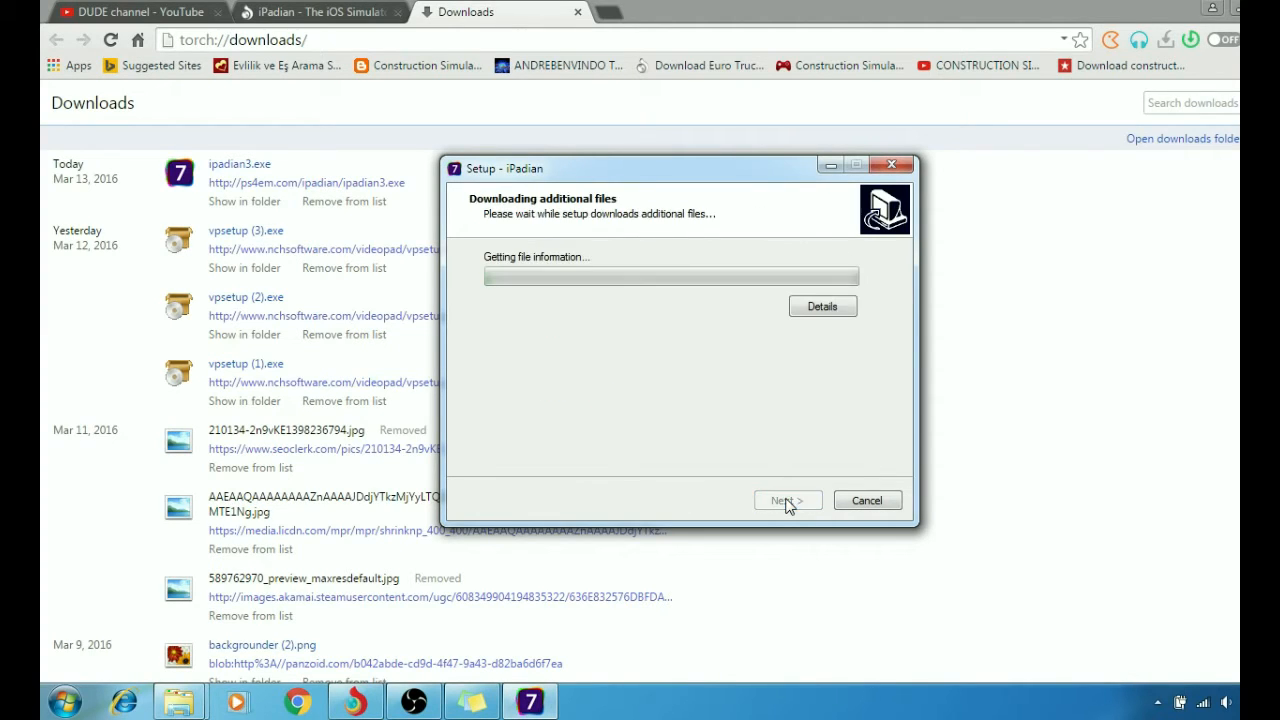
pyautogui.moveTo(659, 436)
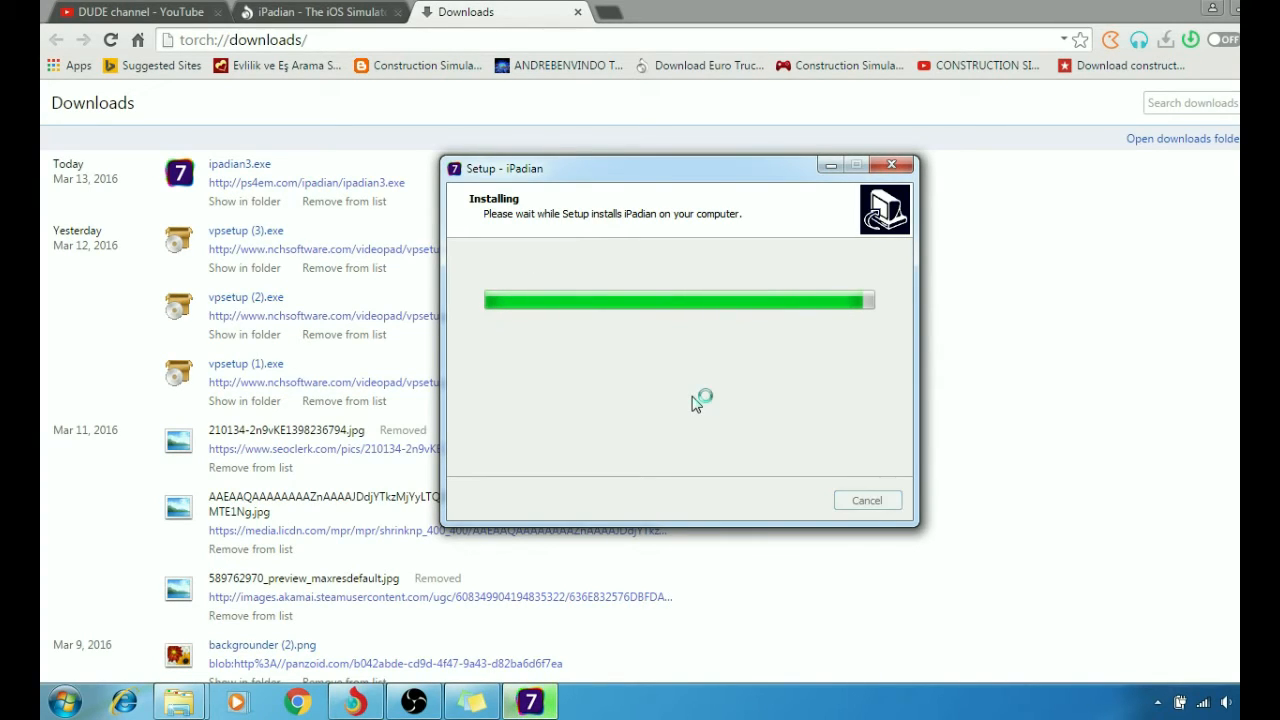
pyautogui.moveTo(688, 406)
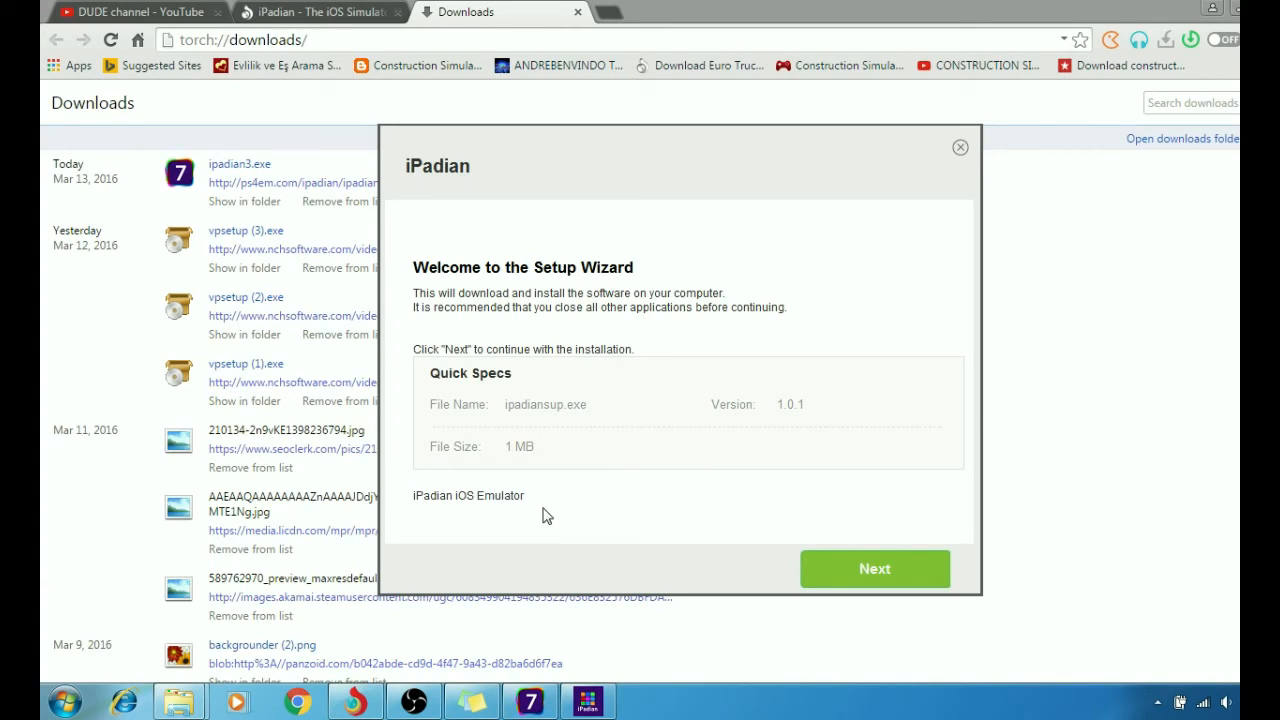
# Run the second wizard's installation, then launch iPadian from its desktop shortcut
pyautogui.click(874, 568)
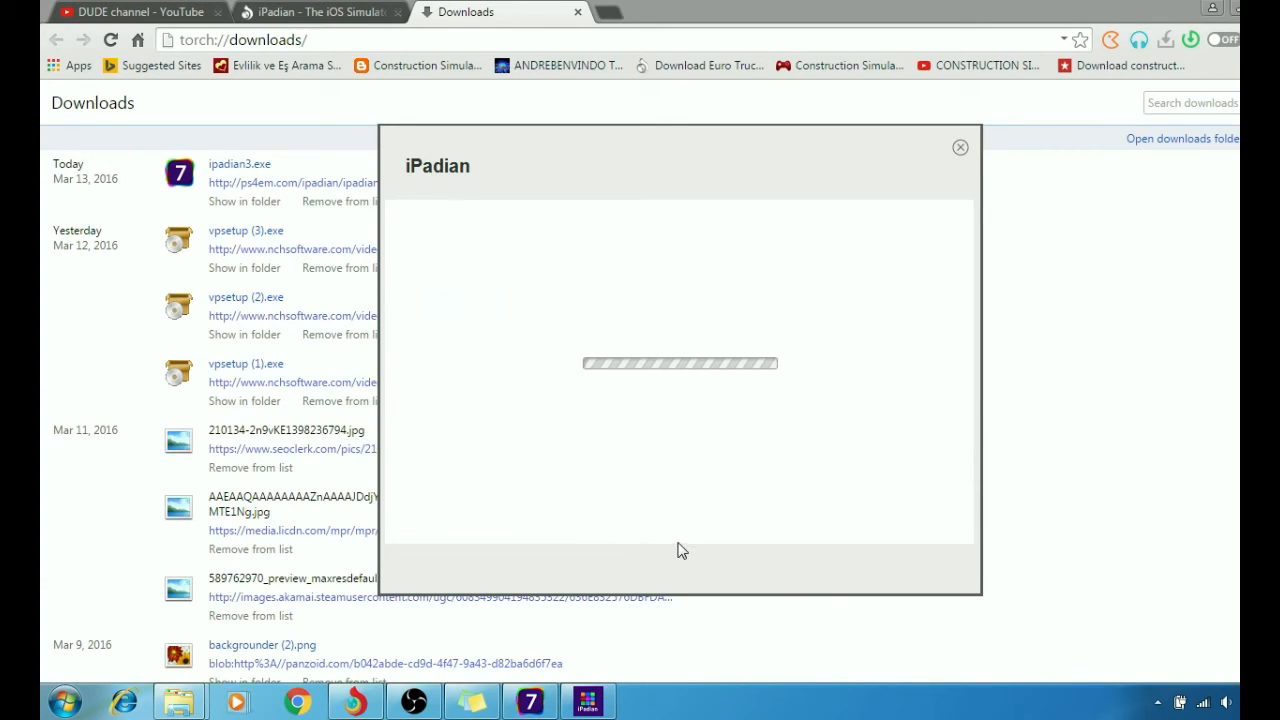
pyautogui.moveTo(668, 523)
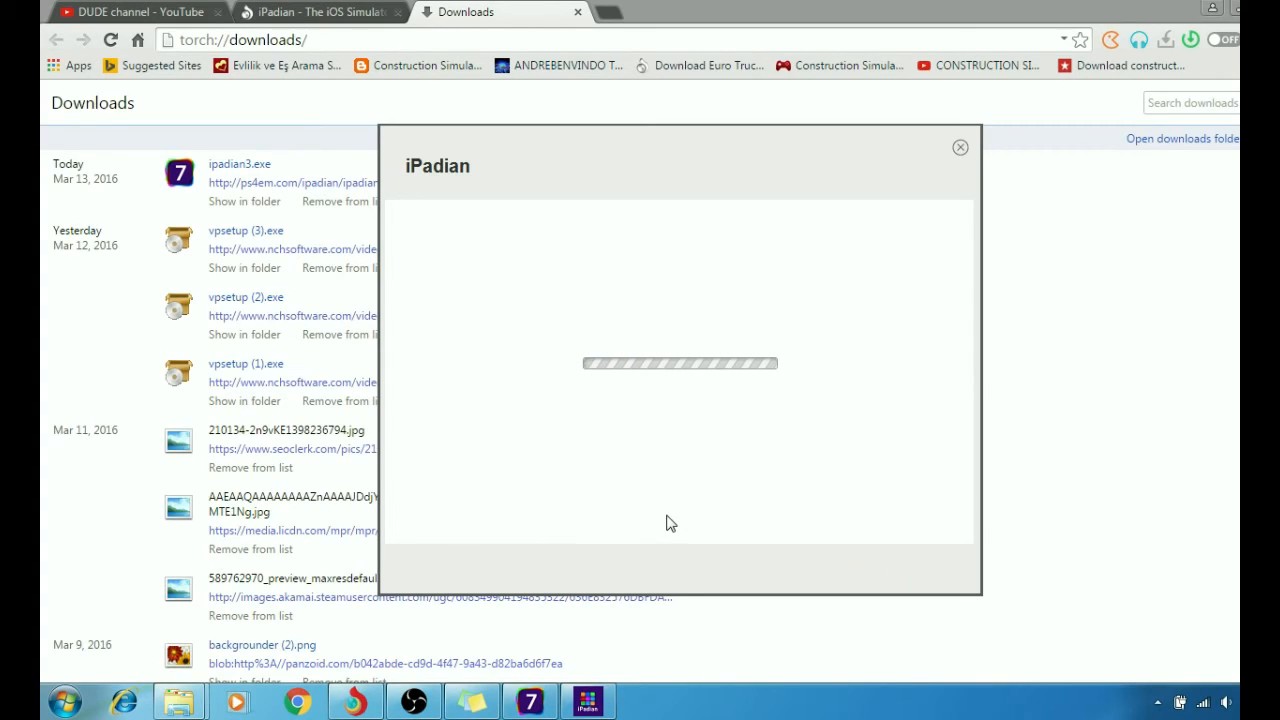
pyautogui.moveTo(832, 369)
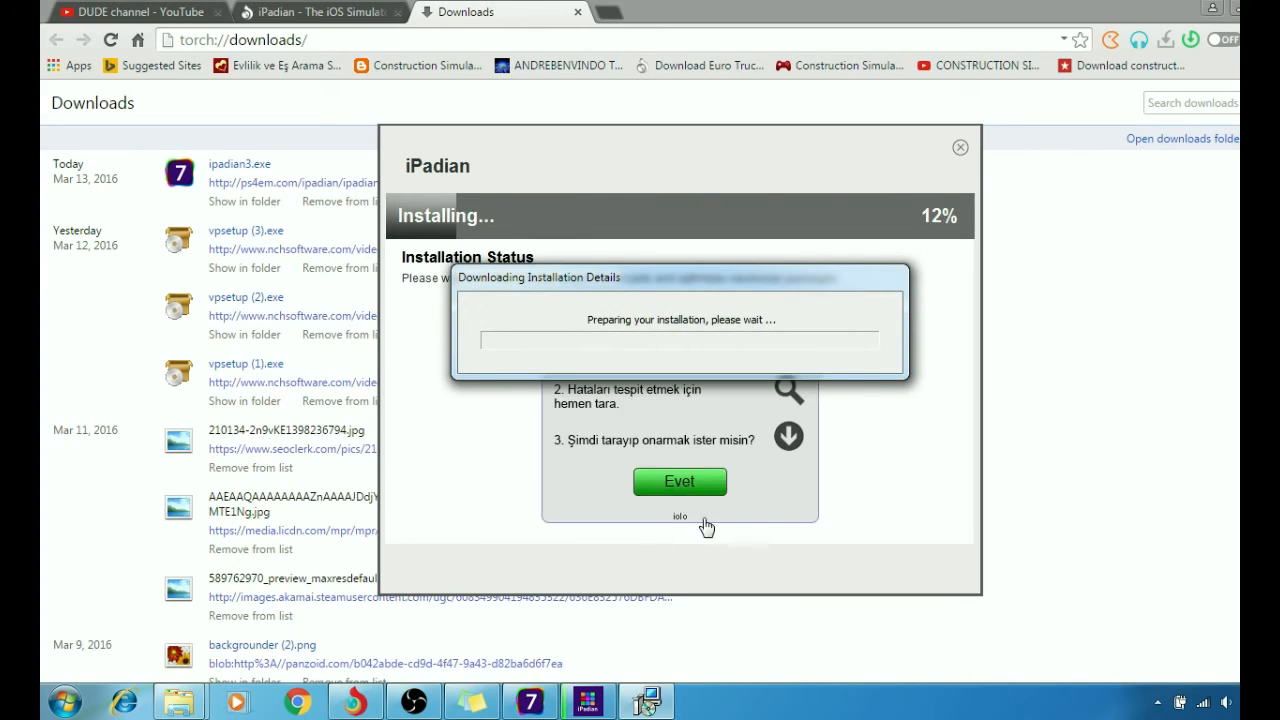
pyautogui.moveTo(891, 529)
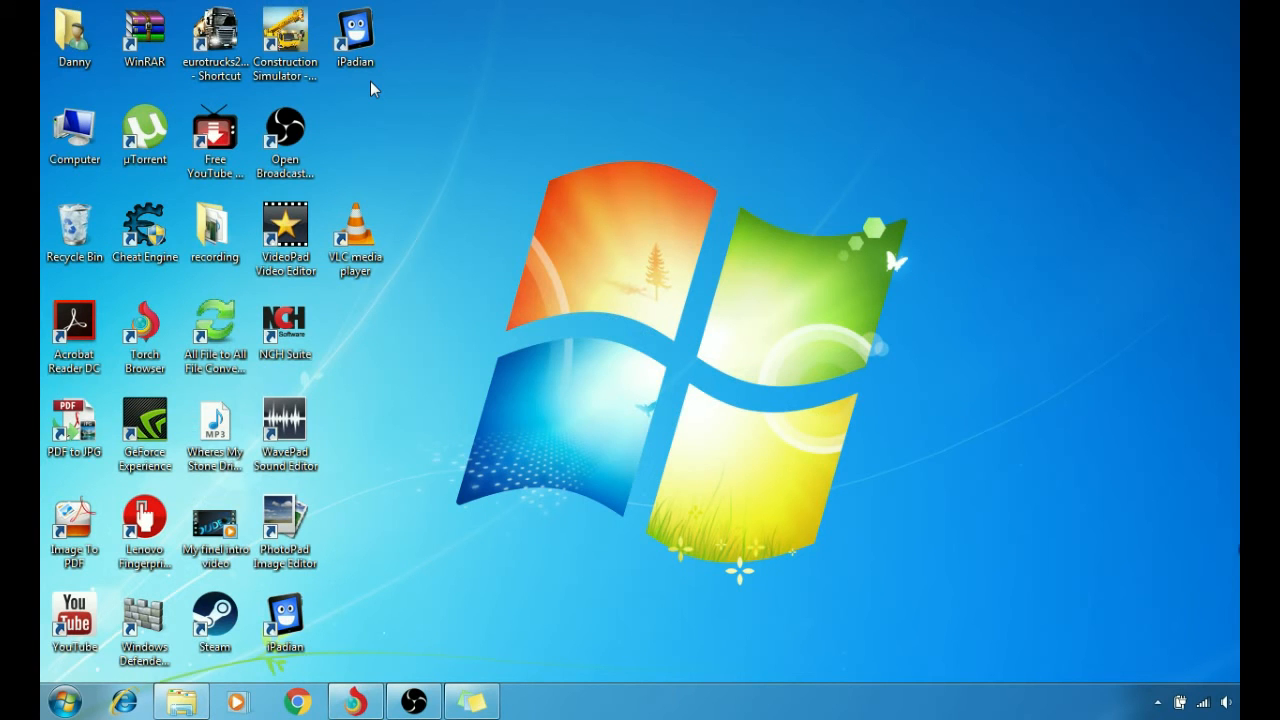
pyautogui.click(353, 27)
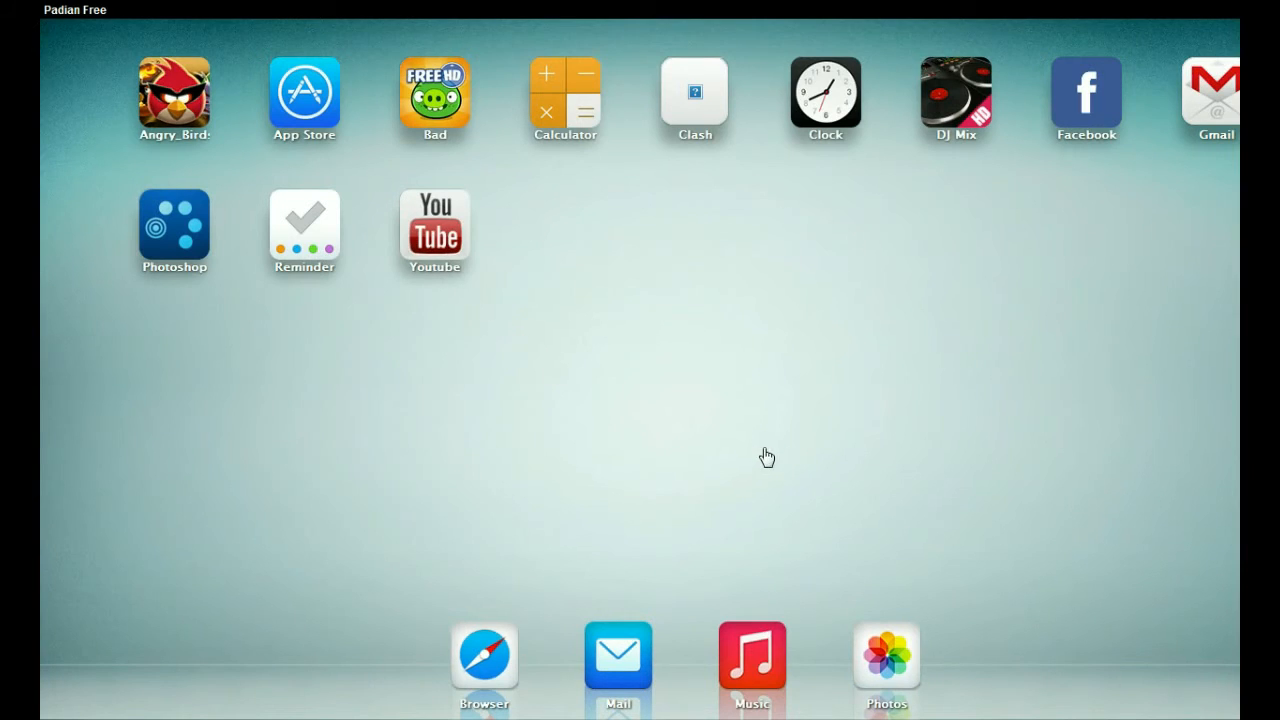
pyautogui.moveTo(1156, 258)
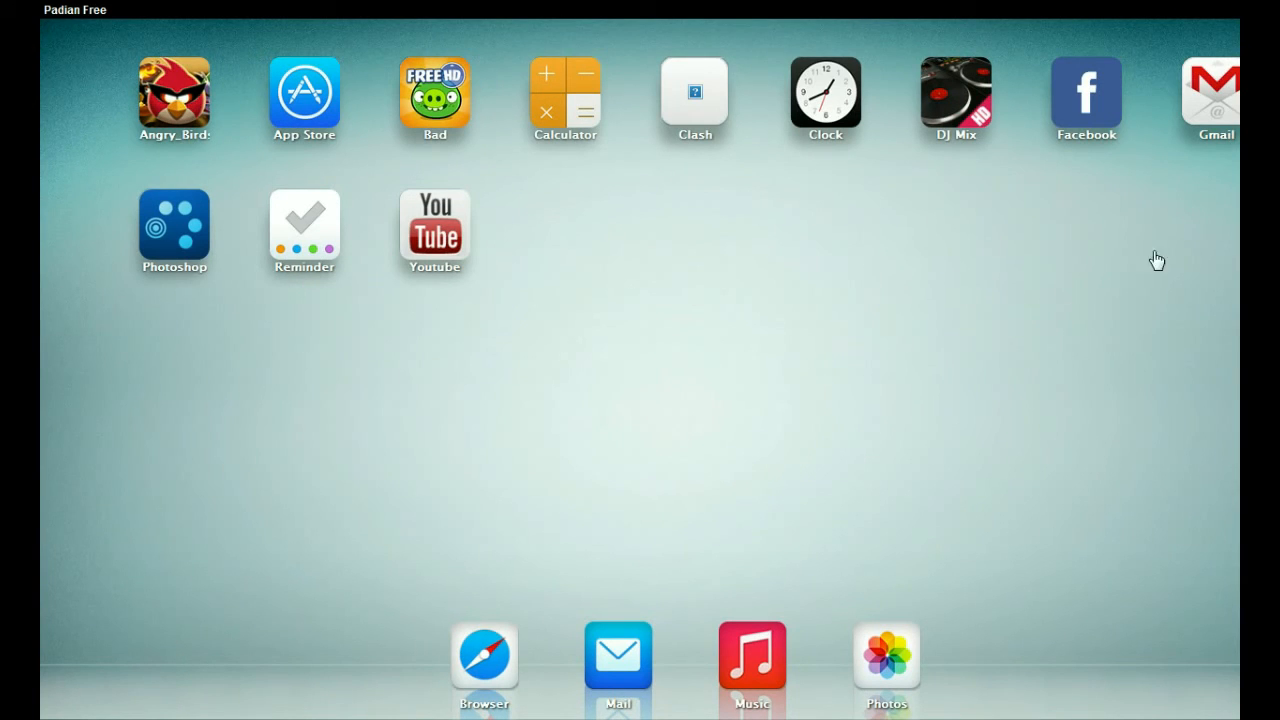
pyautogui.moveTo(133, 250)
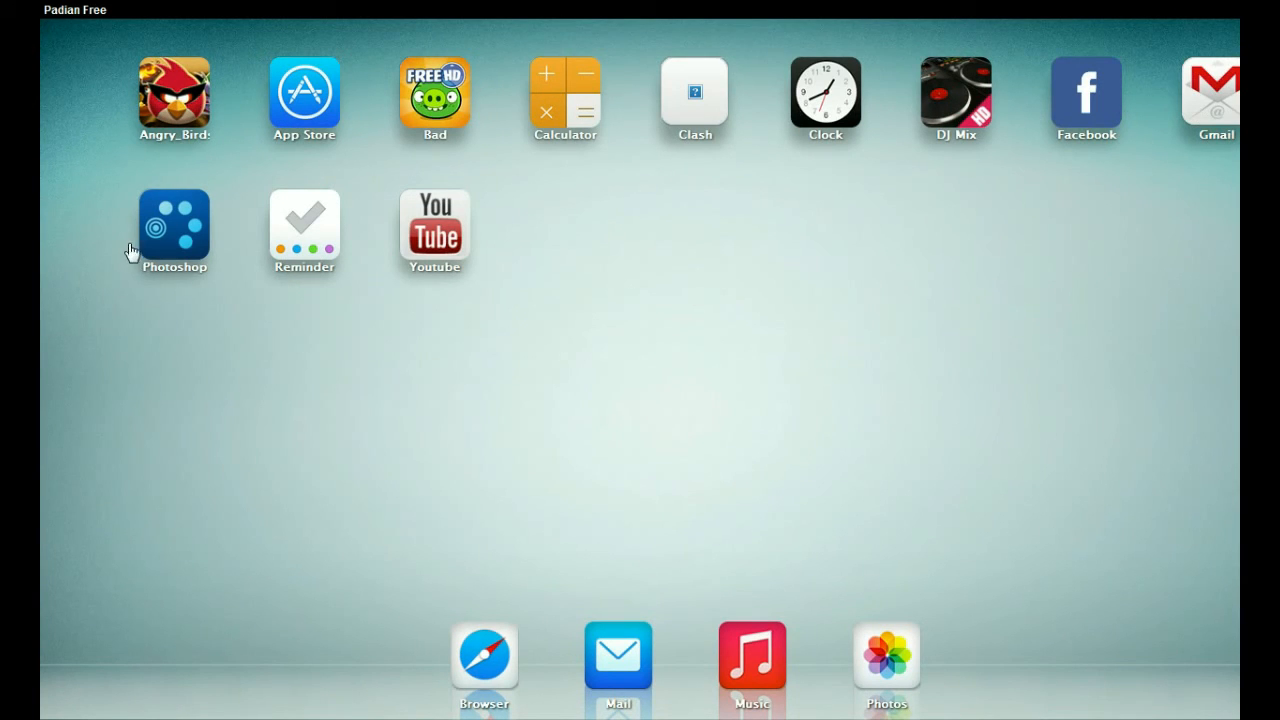
pyautogui.moveTo(583, 430)
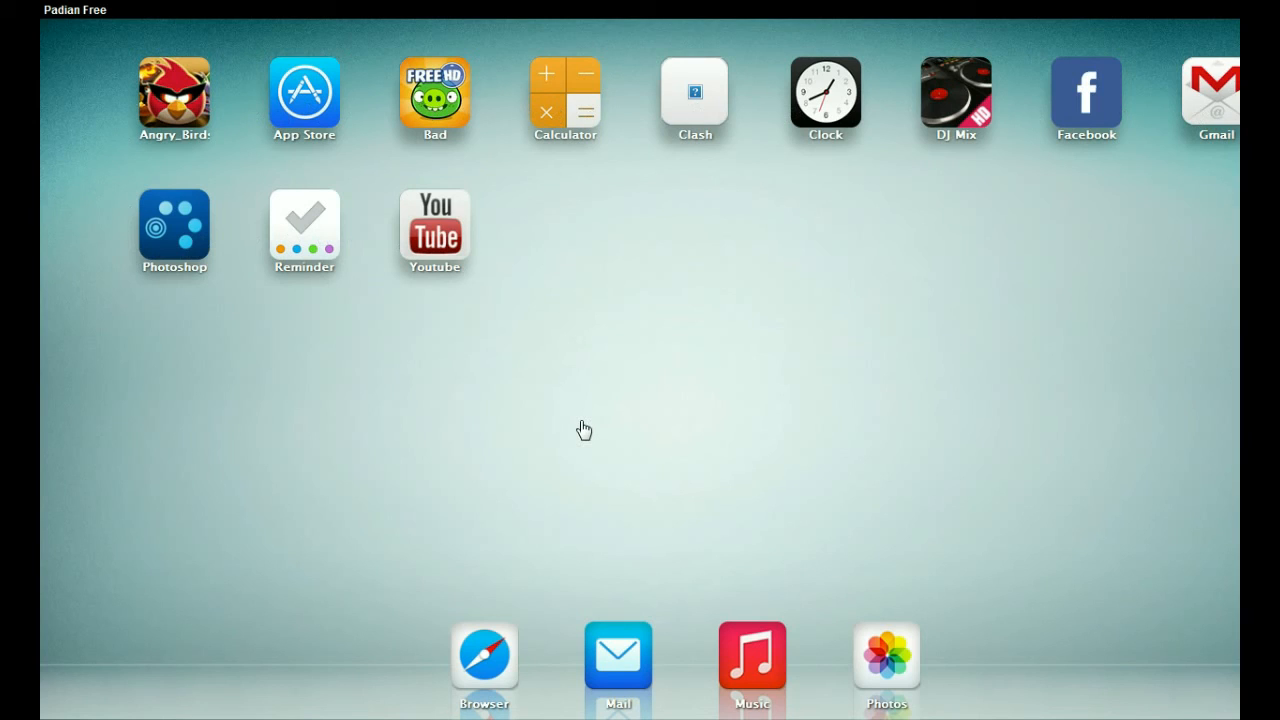
pyautogui.moveTo(548, 110)
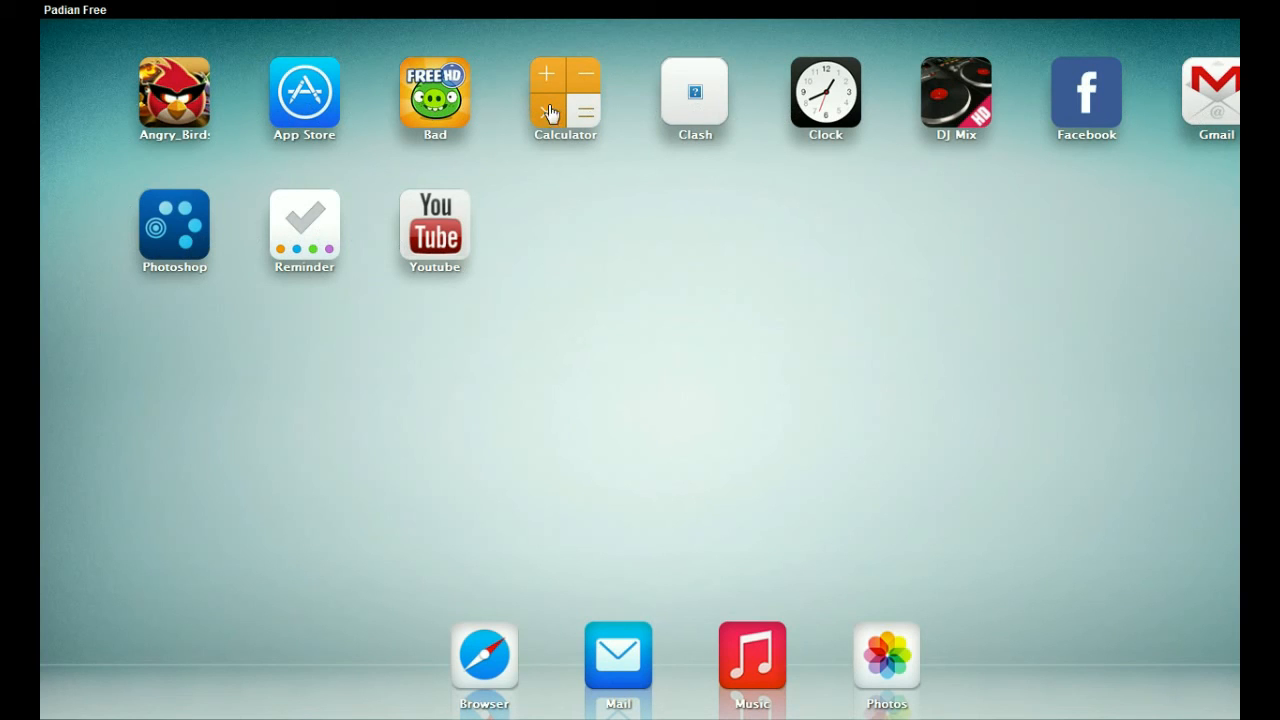
pyautogui.moveTo(956, 361)
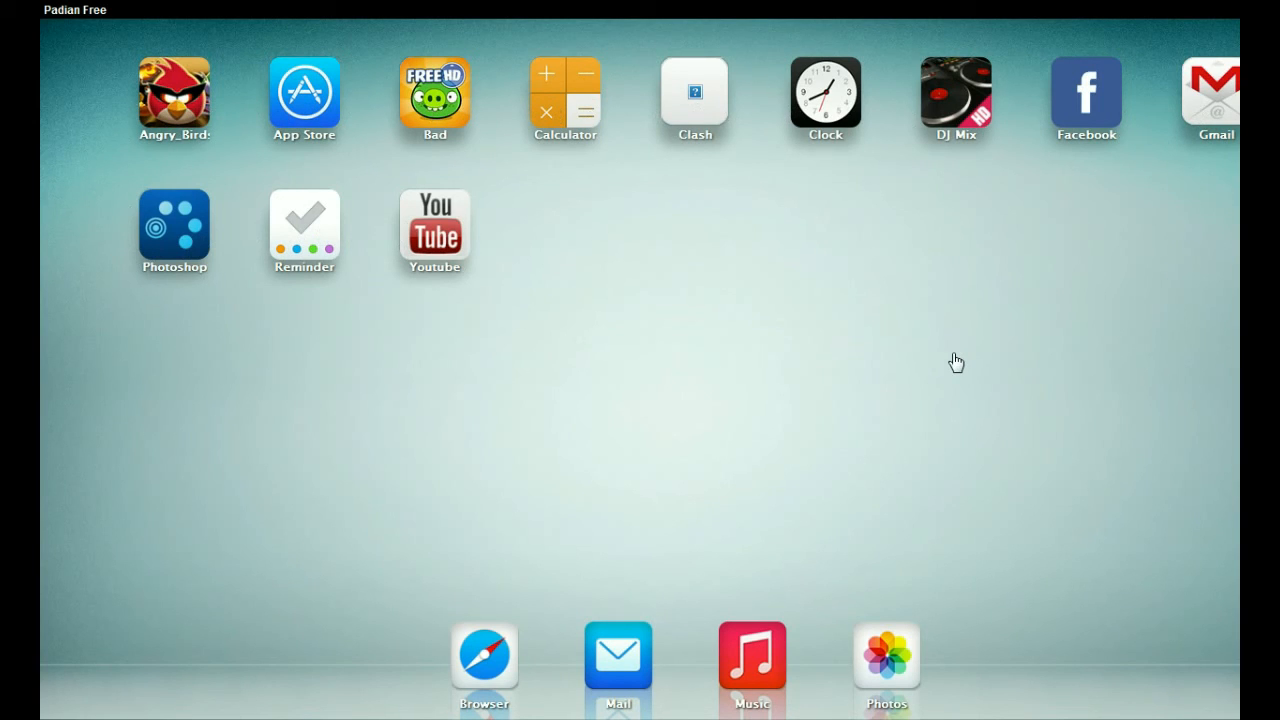
pyautogui.moveTo(1209, 167)
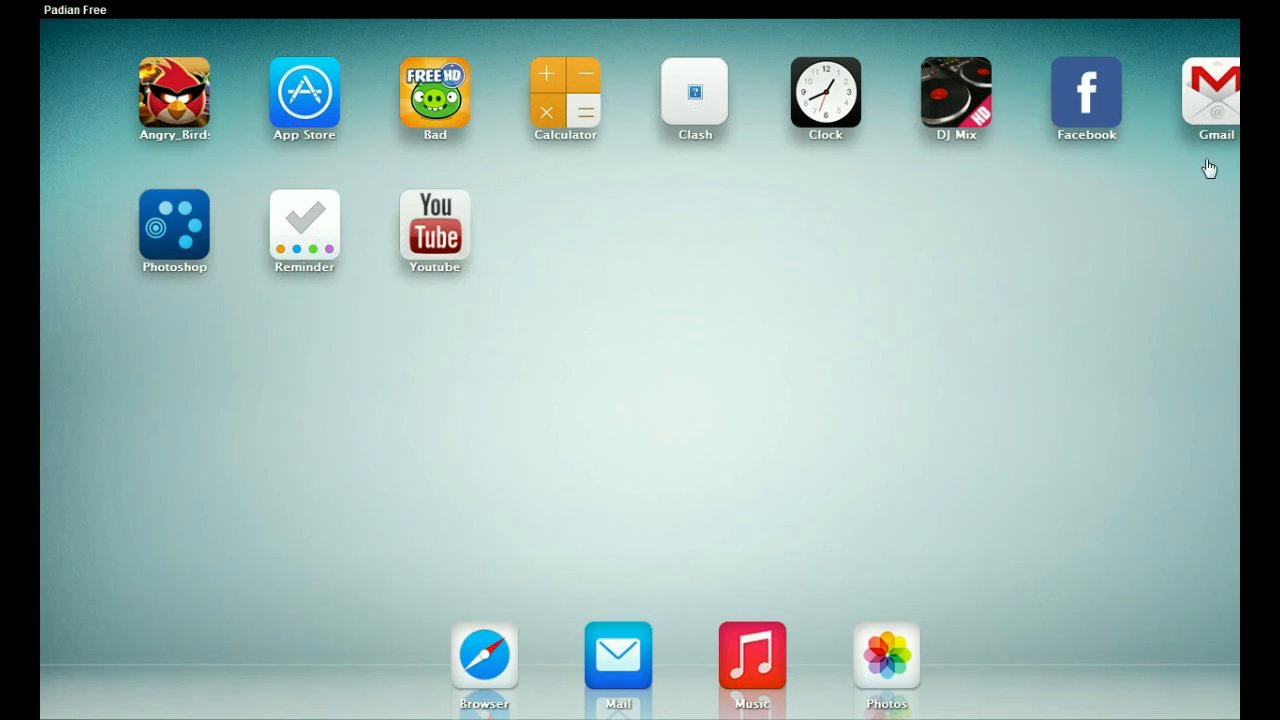
pyautogui.moveTo(864, 293)
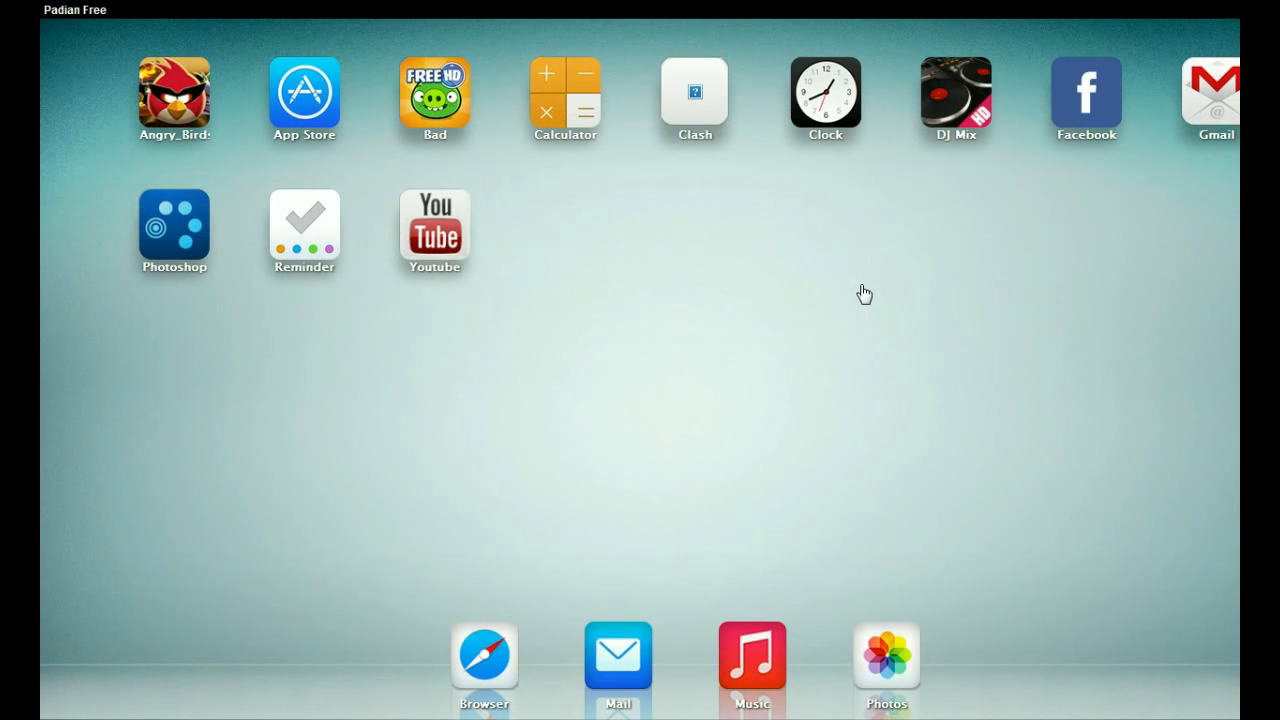
pyautogui.moveTo(456, 645)
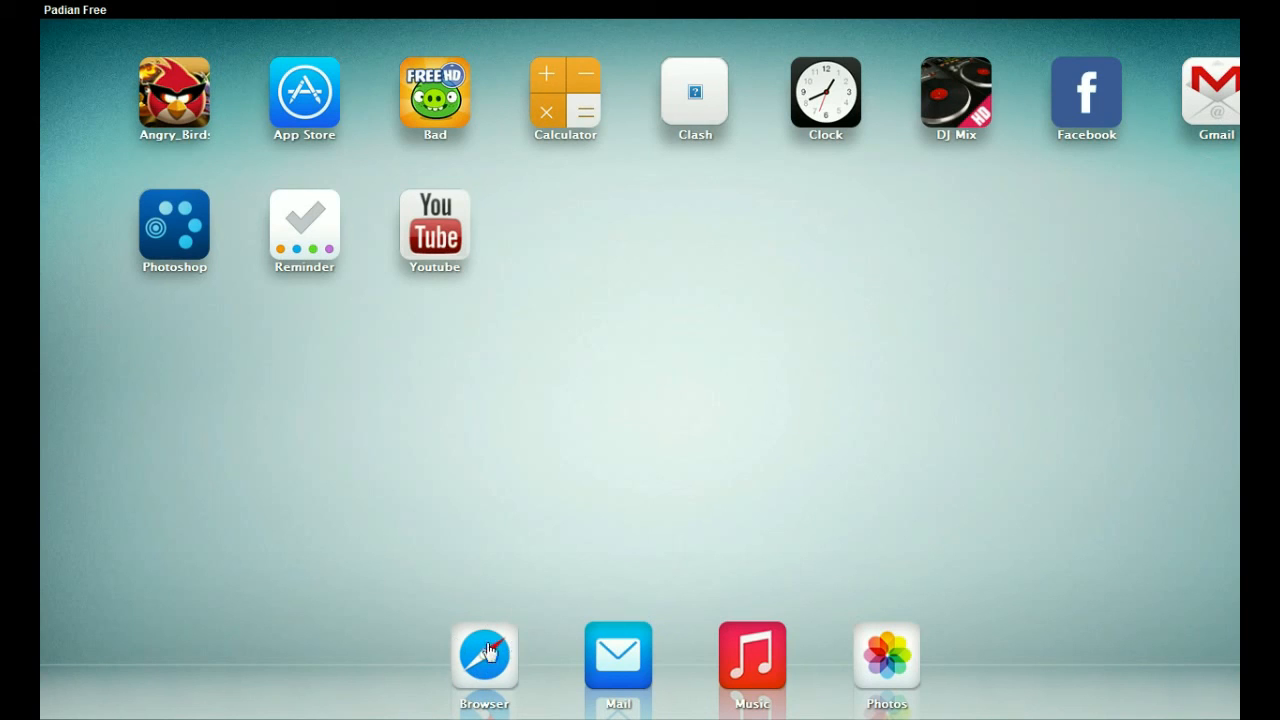
pyautogui.moveTo(641, 458)
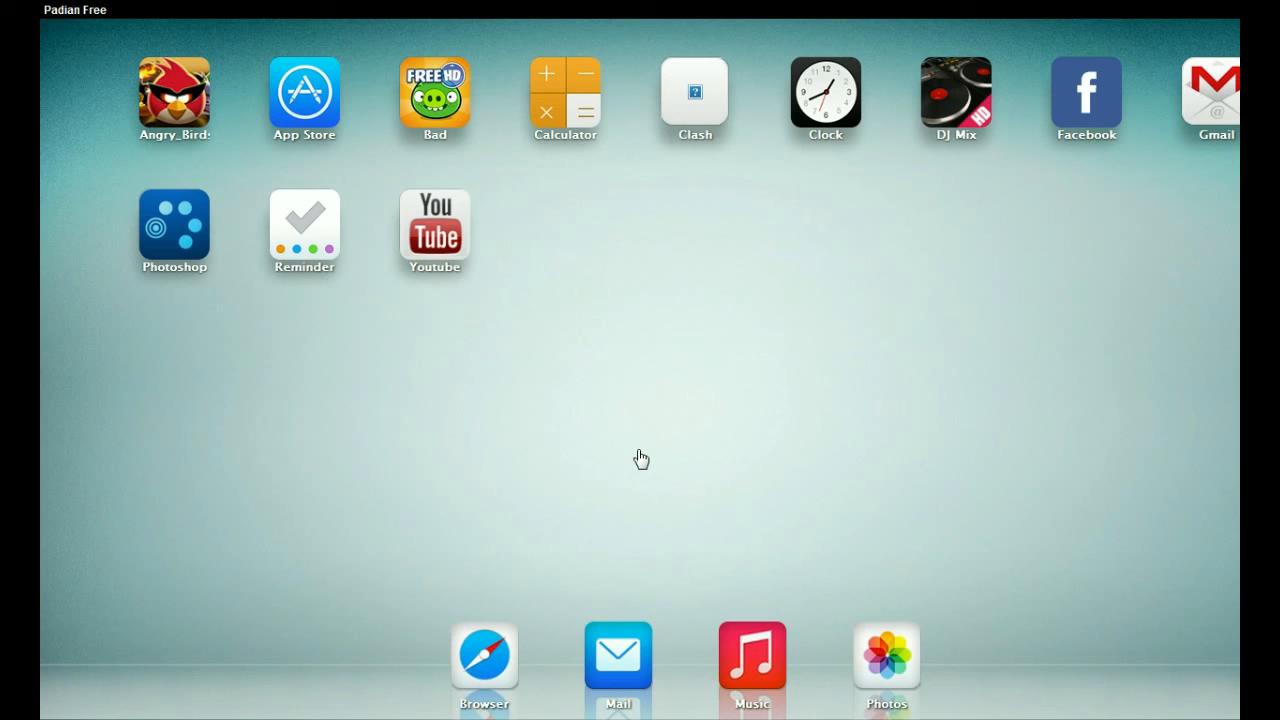